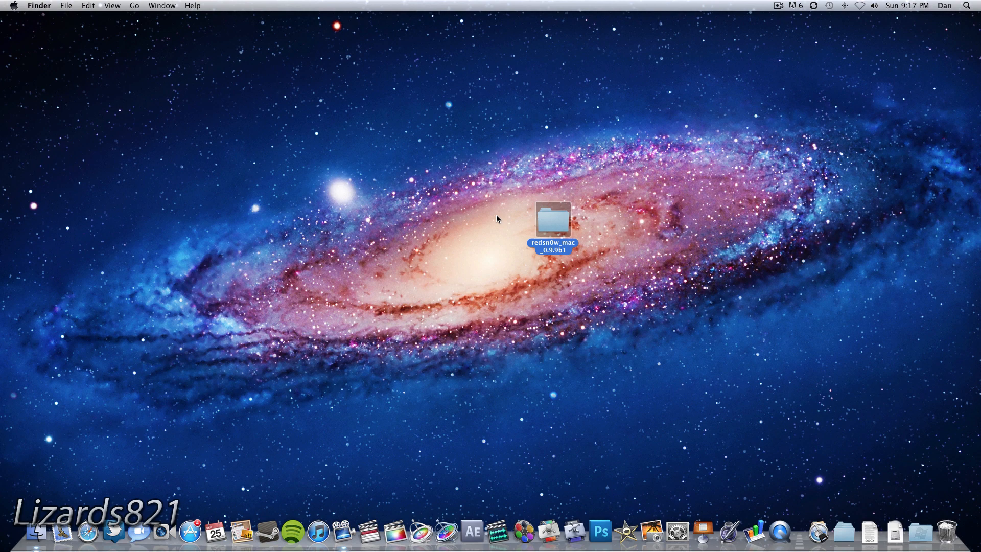
{"action": "mouse_move", "coordinate": [563, 235]}
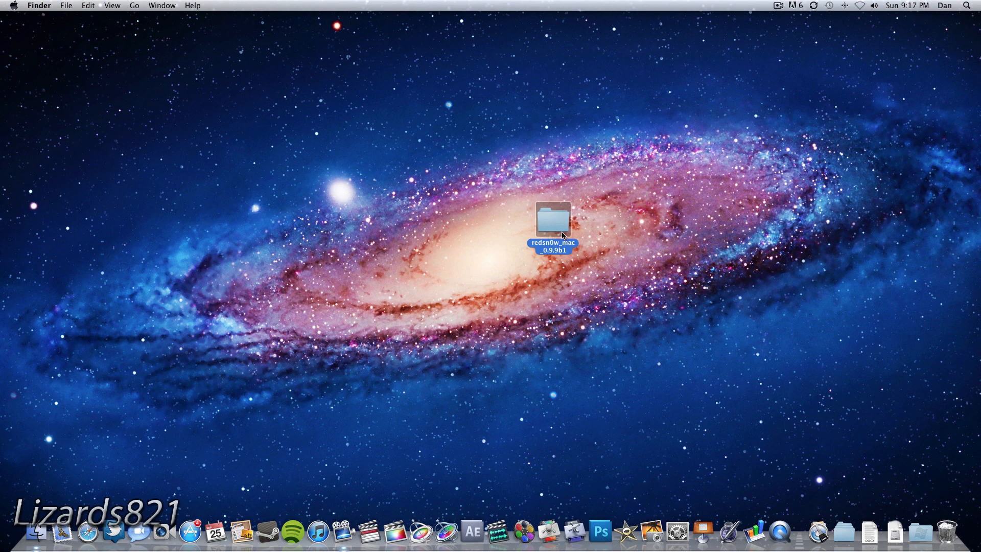
Launch redsn0w from the redsn0w_mac_0.9.9b1 folder and go to its Extras page
{"action": "double_click", "coordinate": [553, 218]}
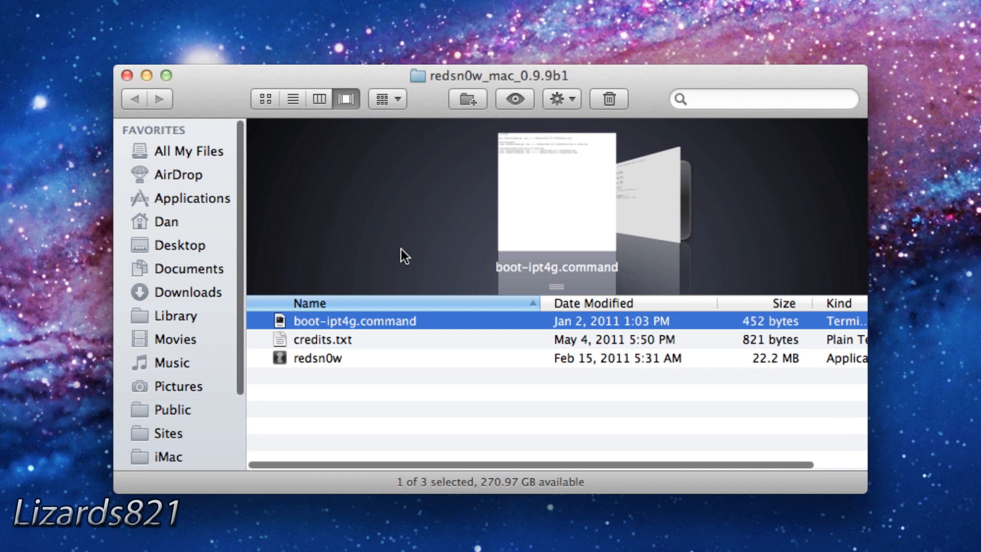
{"action": "double_click", "coordinate": [328, 358]}
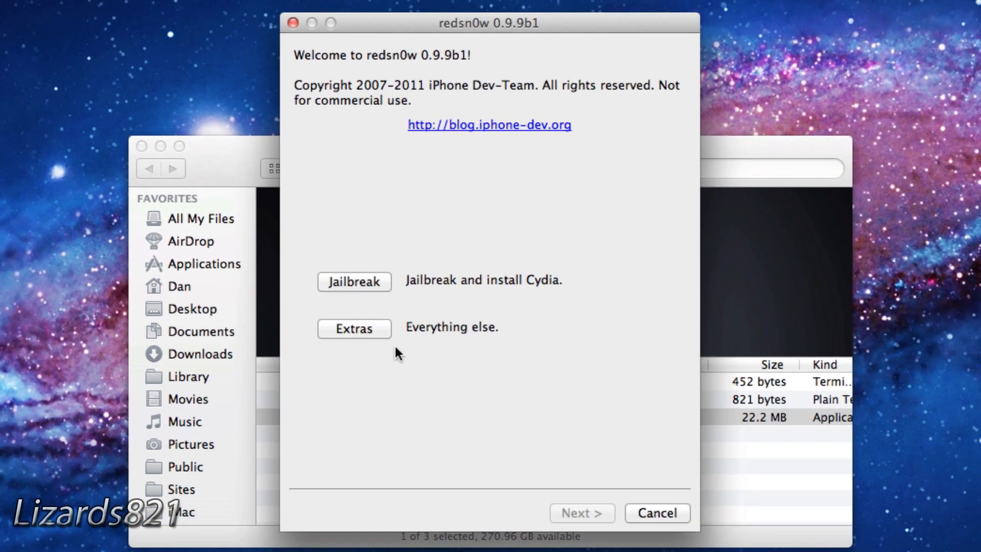
{"action": "left_click", "coordinate": [354, 328]}
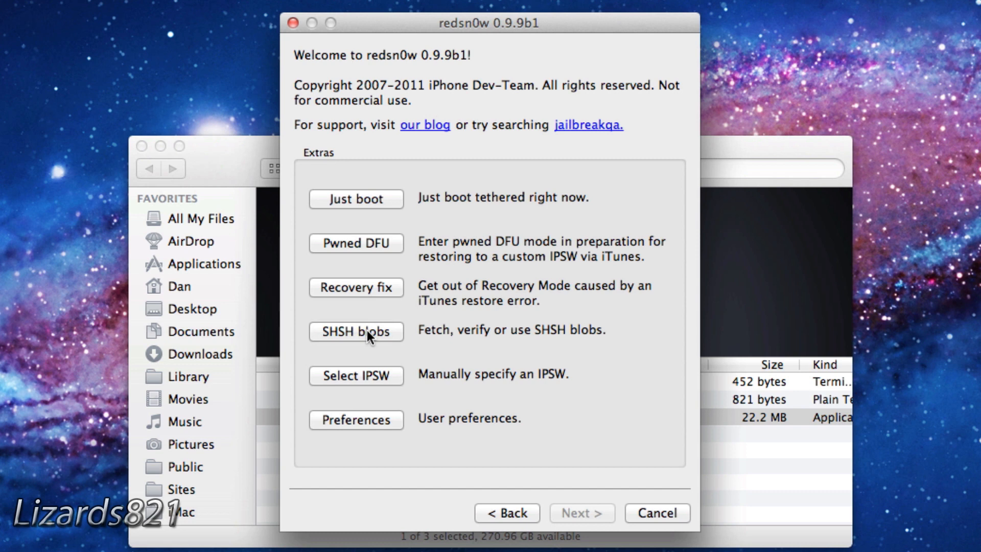
Select iPod2,1_4.2.1_8C148_Restore.ipsw from Downloads as the session's IPSW
{"action": "left_click", "coordinate": [355, 376]}
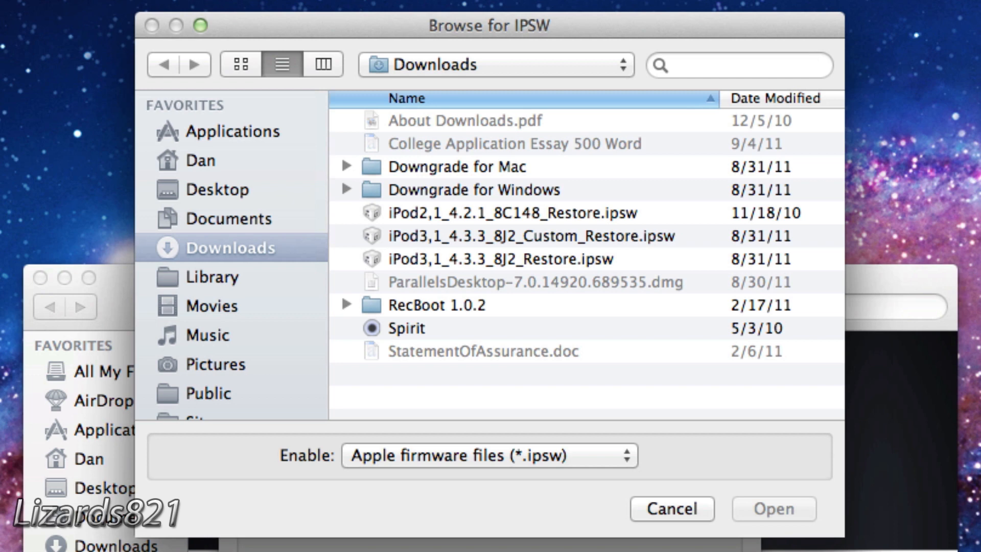
{"action": "mouse_move", "coordinate": [484, 295]}
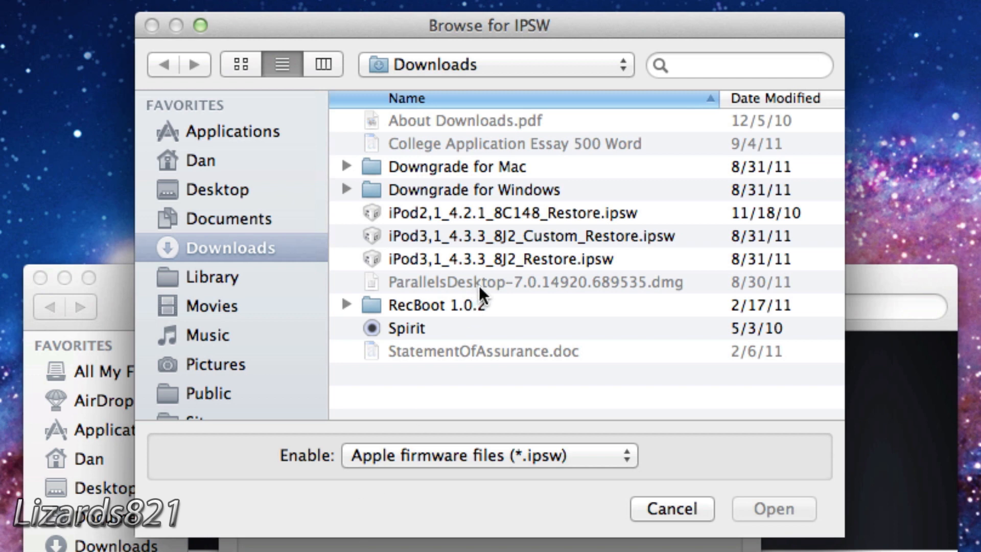
{"action": "left_click", "coordinate": [774, 508]}
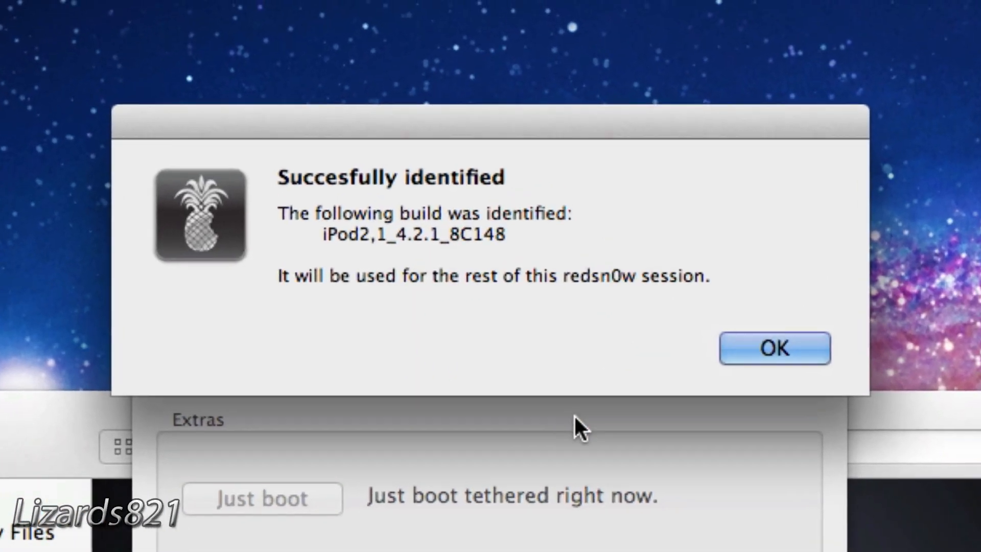
{"action": "mouse_move", "coordinate": [495, 260]}
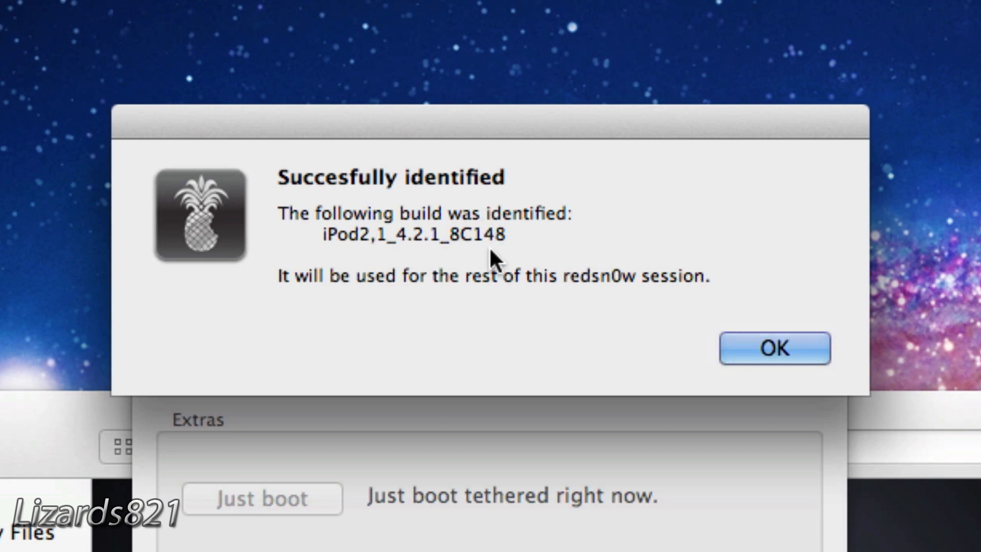
{"action": "mouse_move", "coordinate": [795, 381]}
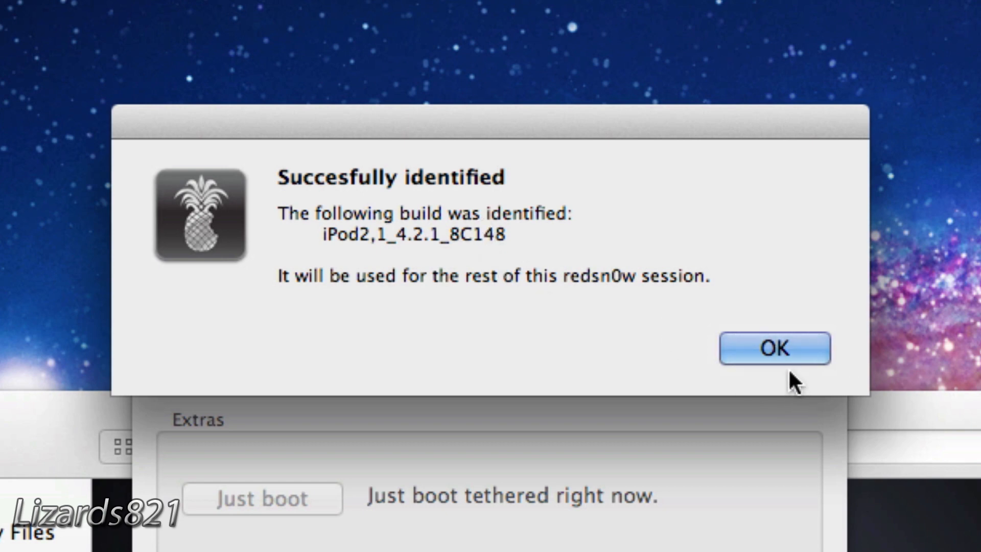
Acknowledge the identified build, start Pwned DFU and proceed to the timed DFU button instructions
{"action": "left_click", "coordinate": [773, 348]}
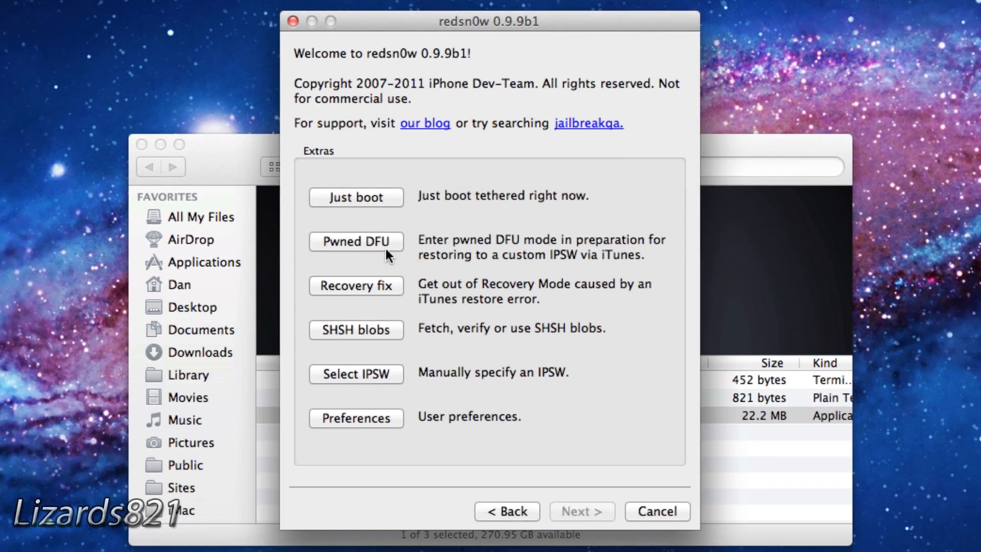
{"action": "left_click", "coordinate": [356, 241]}
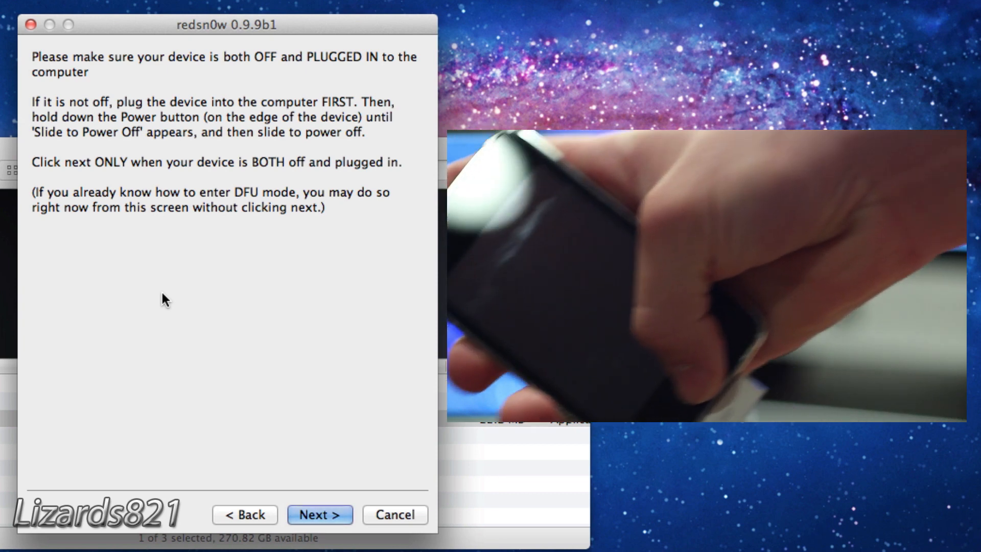
{"action": "left_click", "coordinate": [319, 514]}
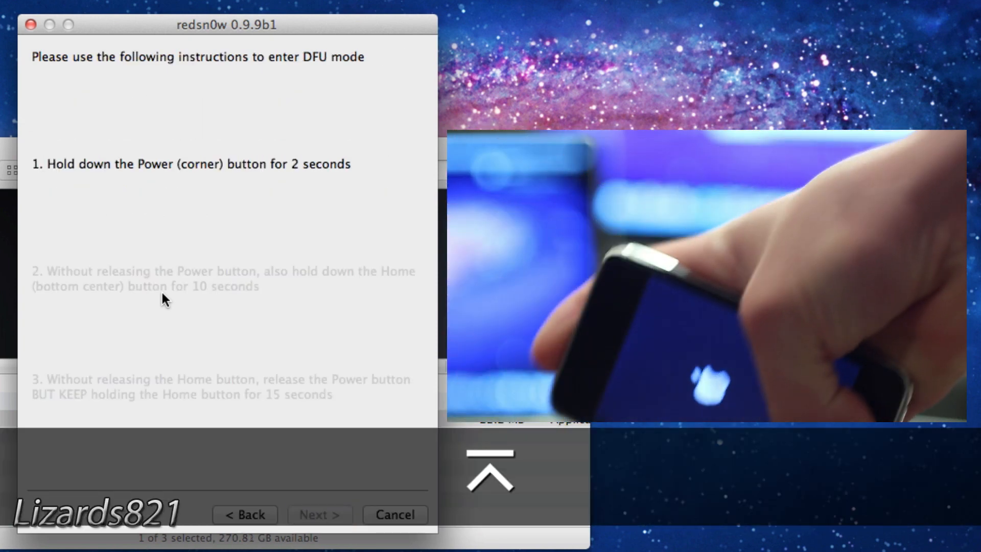